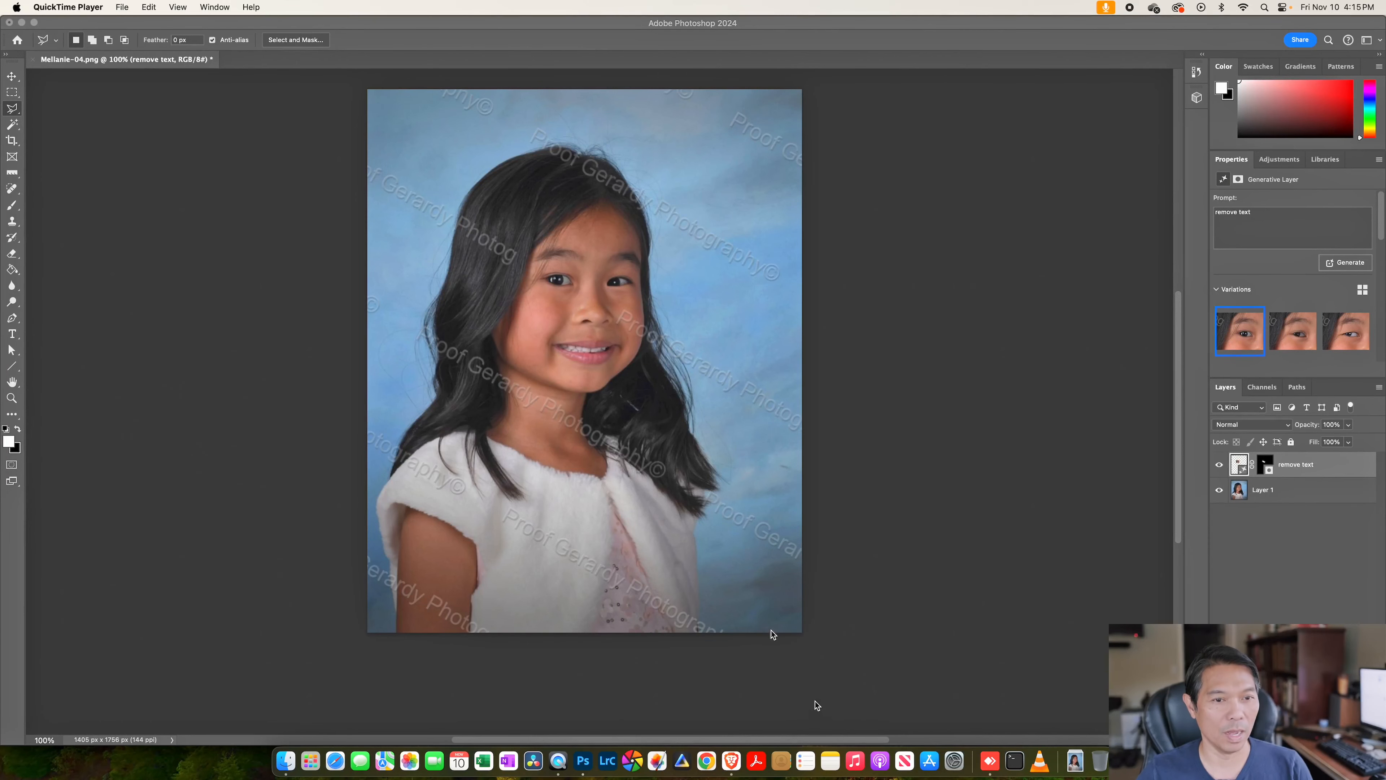
pyautogui.moveTo(550, 276)
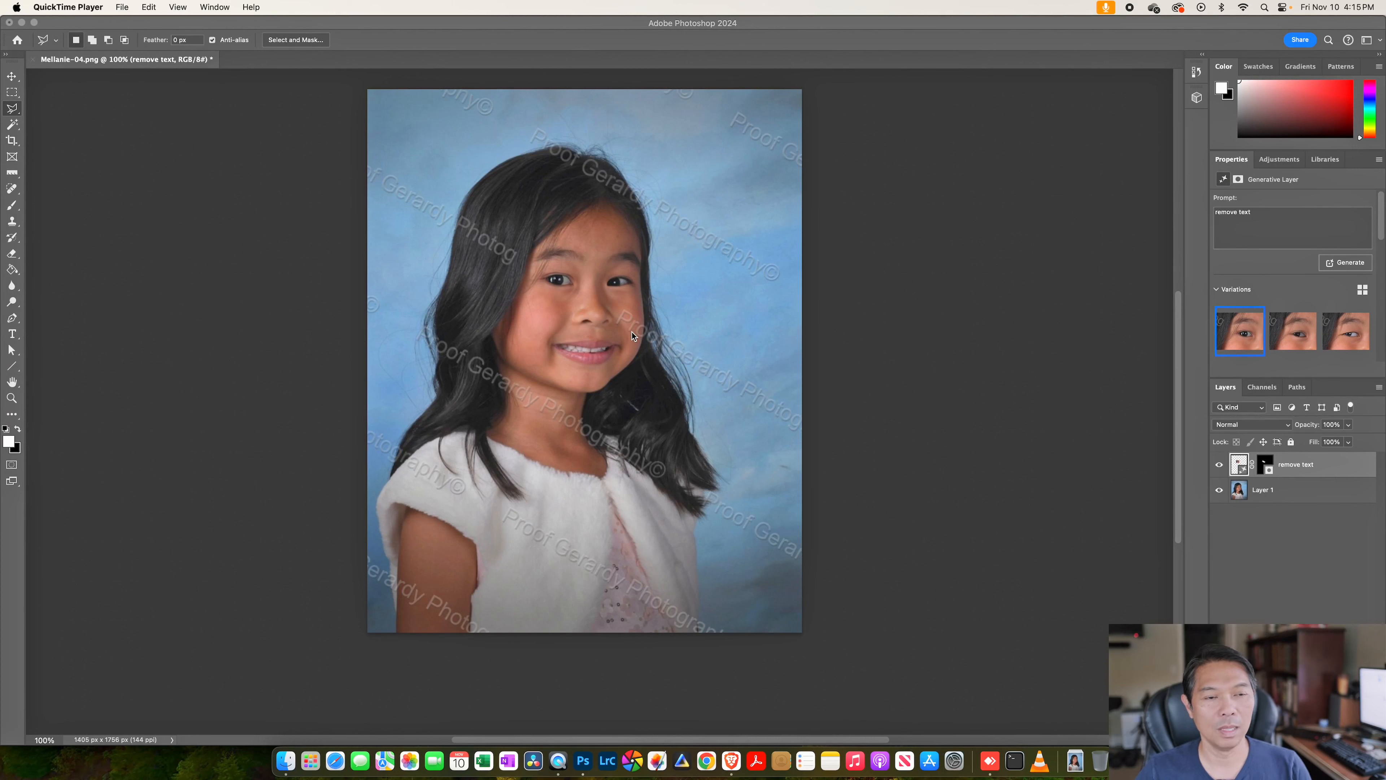
pyautogui.moveTo(619, 384)
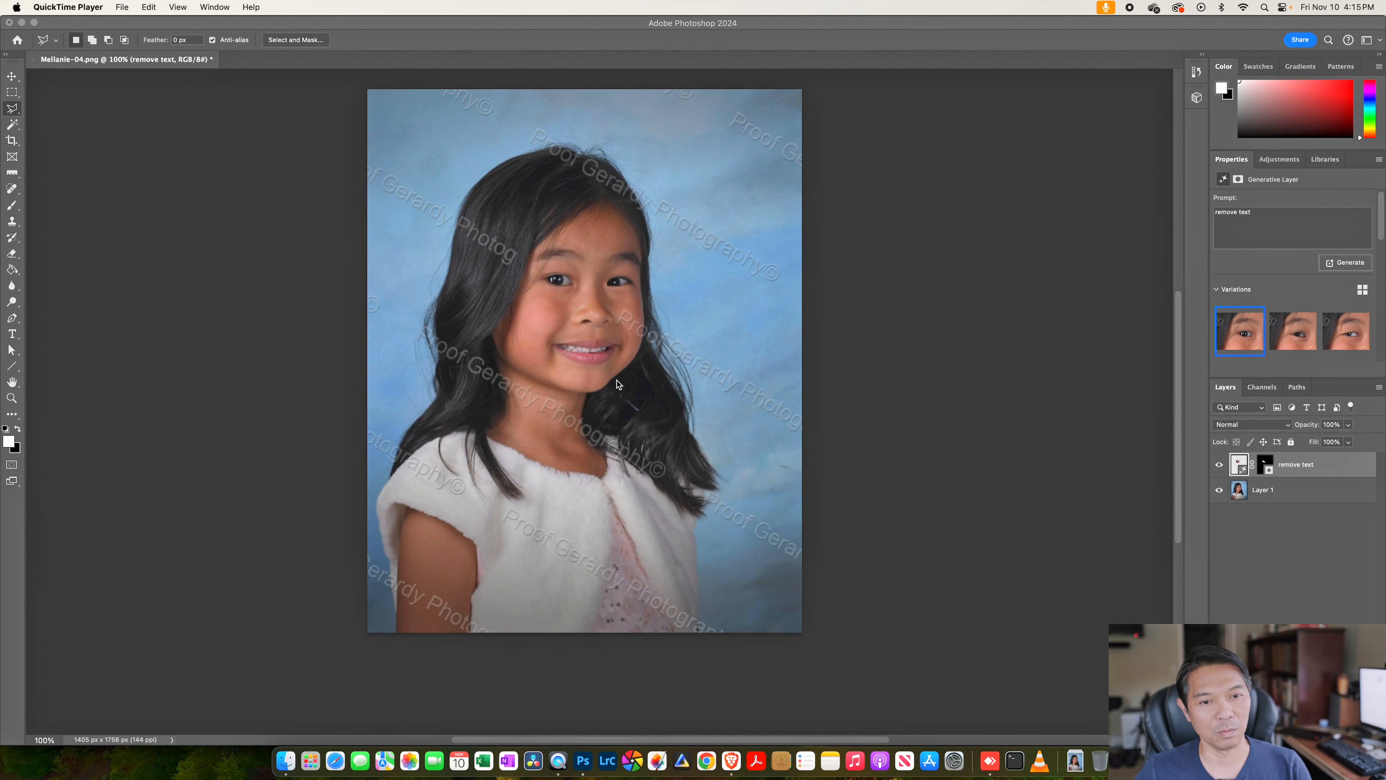
pyautogui.moveTo(622, 307)
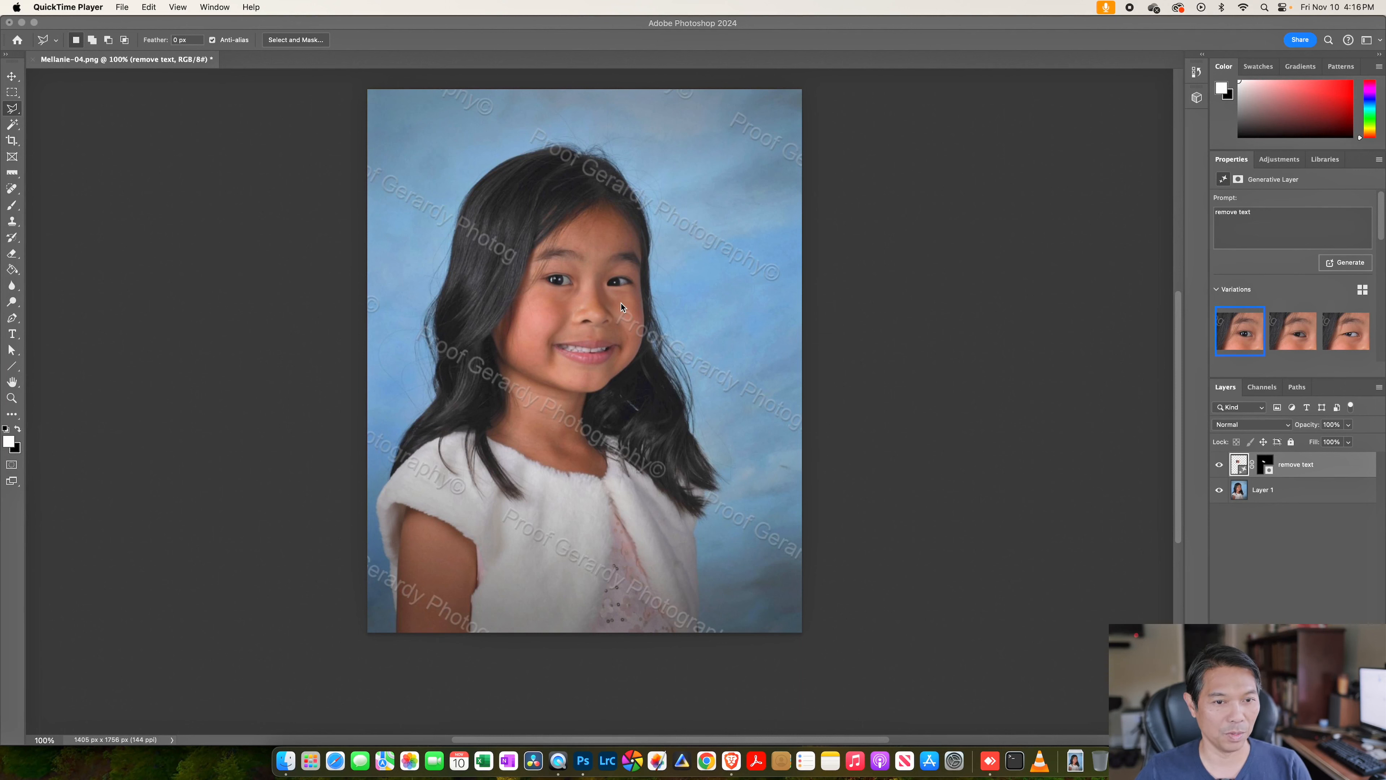
# - Outline the watermark strip beside the girl's cheek and run Generative Fill with a remove-text prompt
pyautogui.click(627, 308)
pyautogui.write('remo')
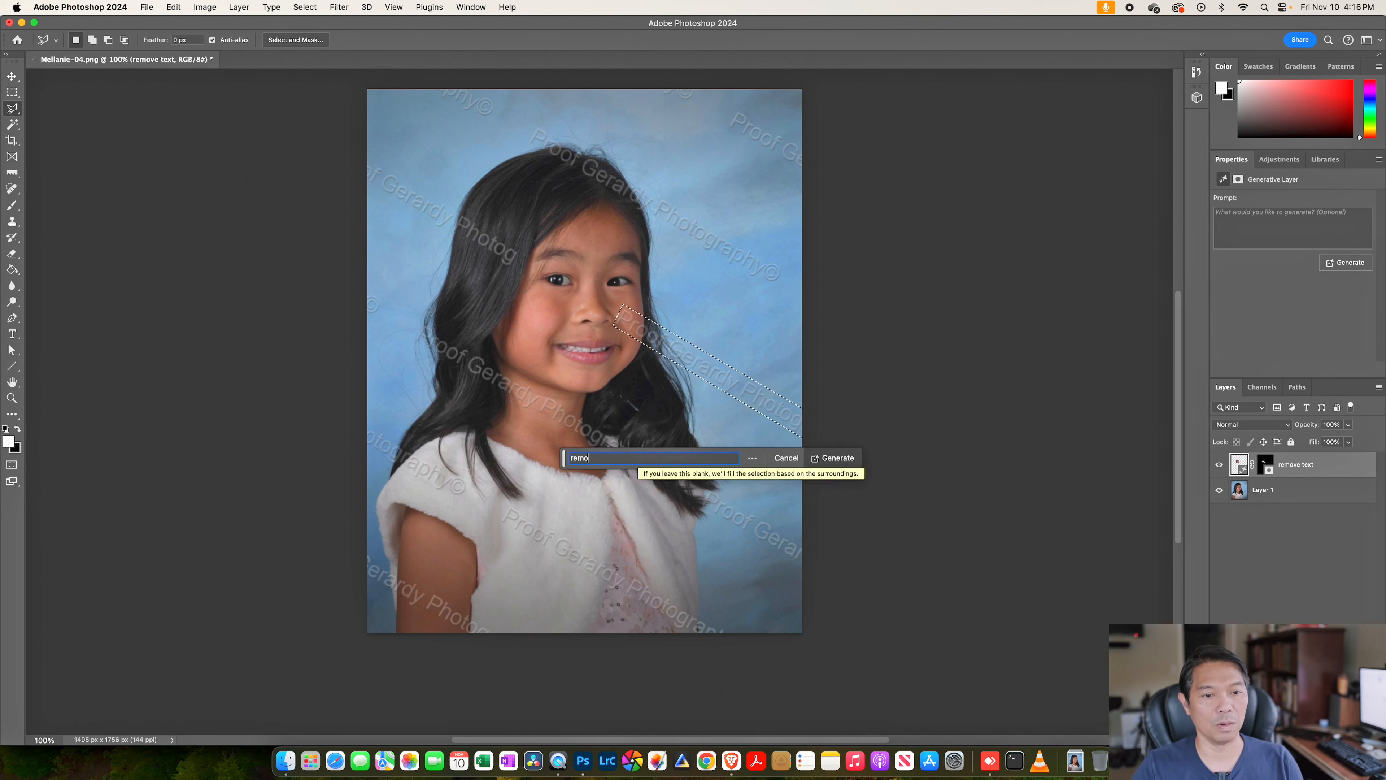
pyautogui.click(832, 457)
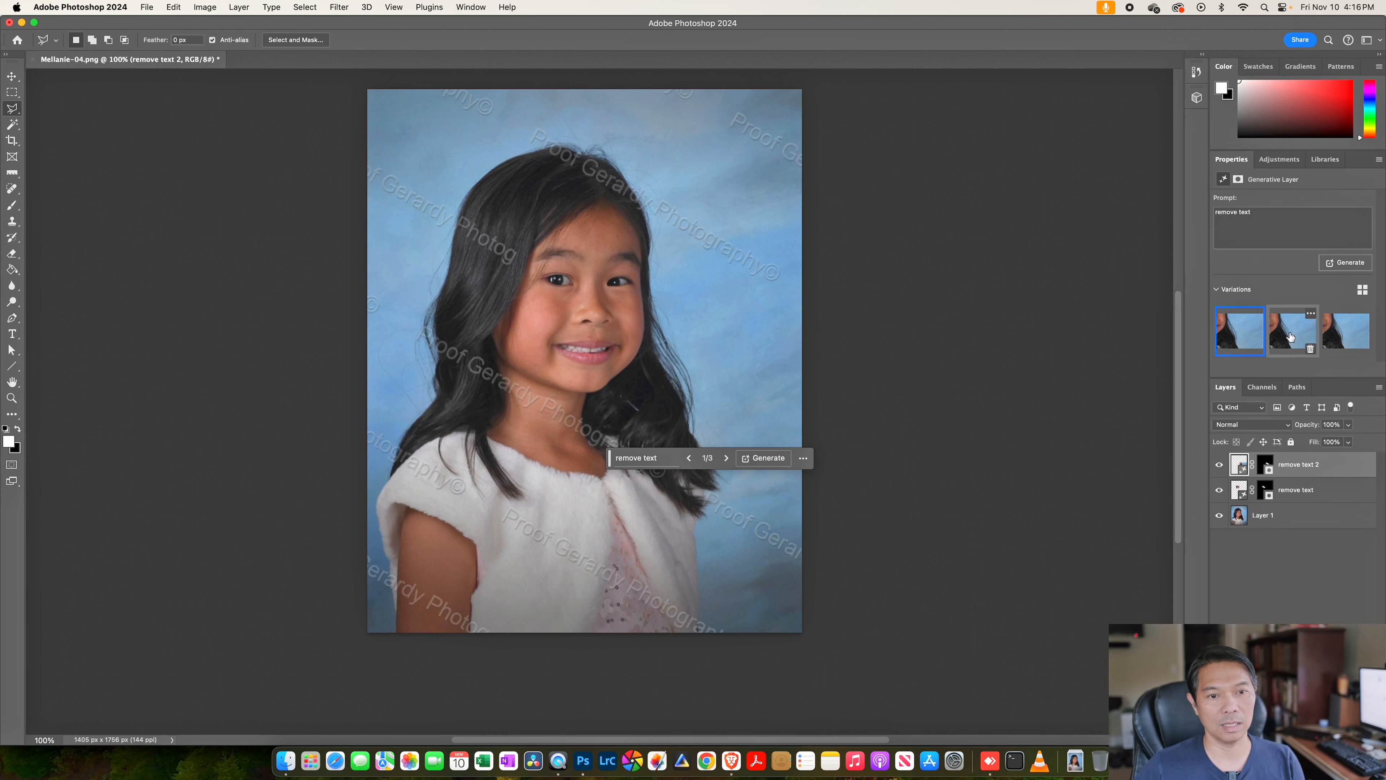
pyautogui.click(1346, 331)
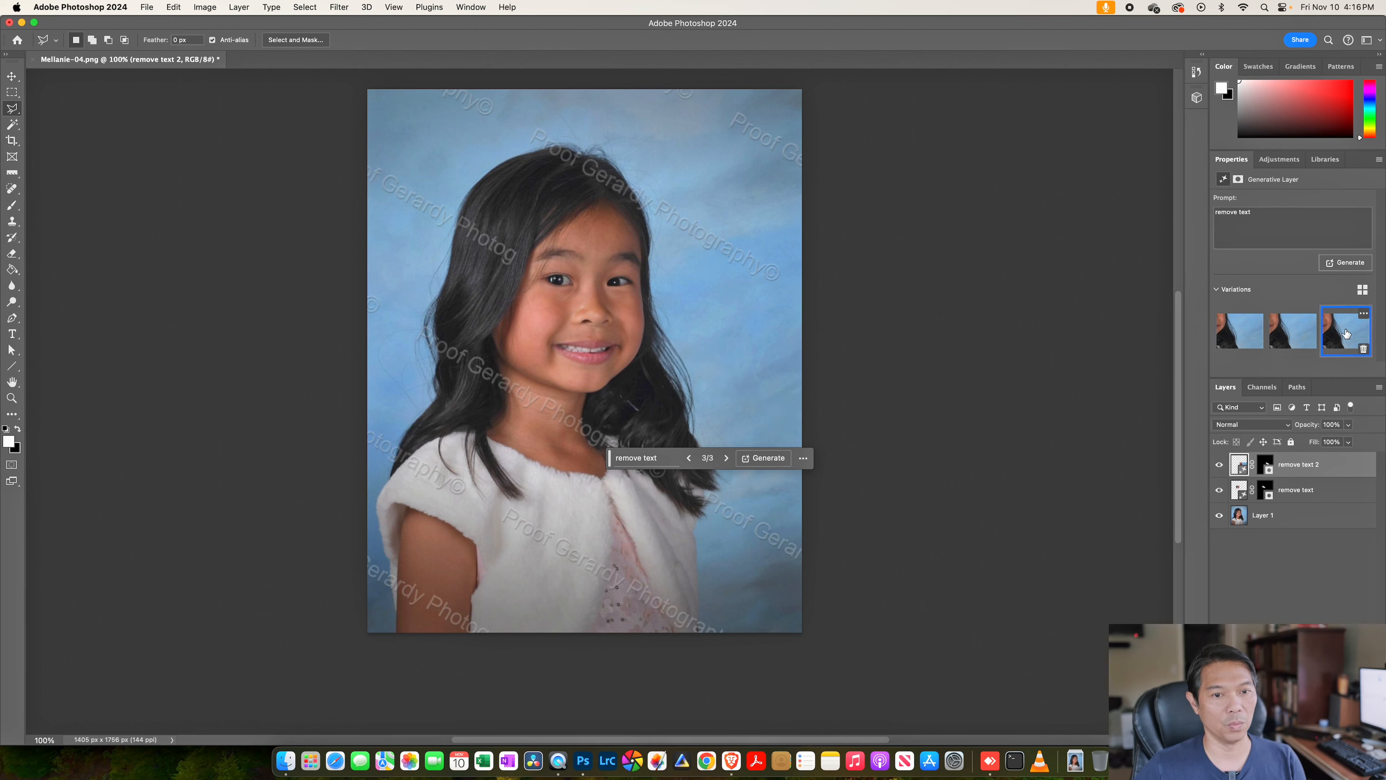
pyautogui.click(1239, 331)
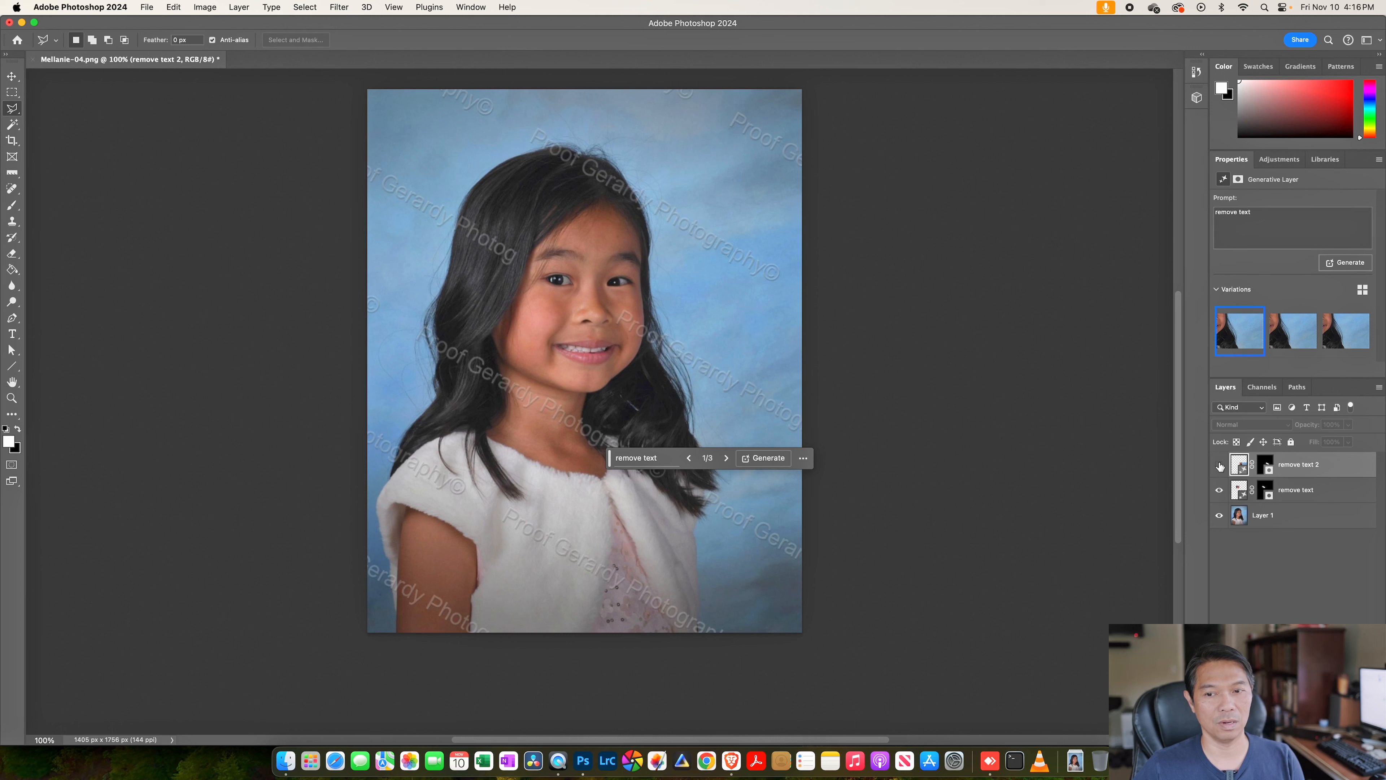
pyautogui.click(1220, 464)
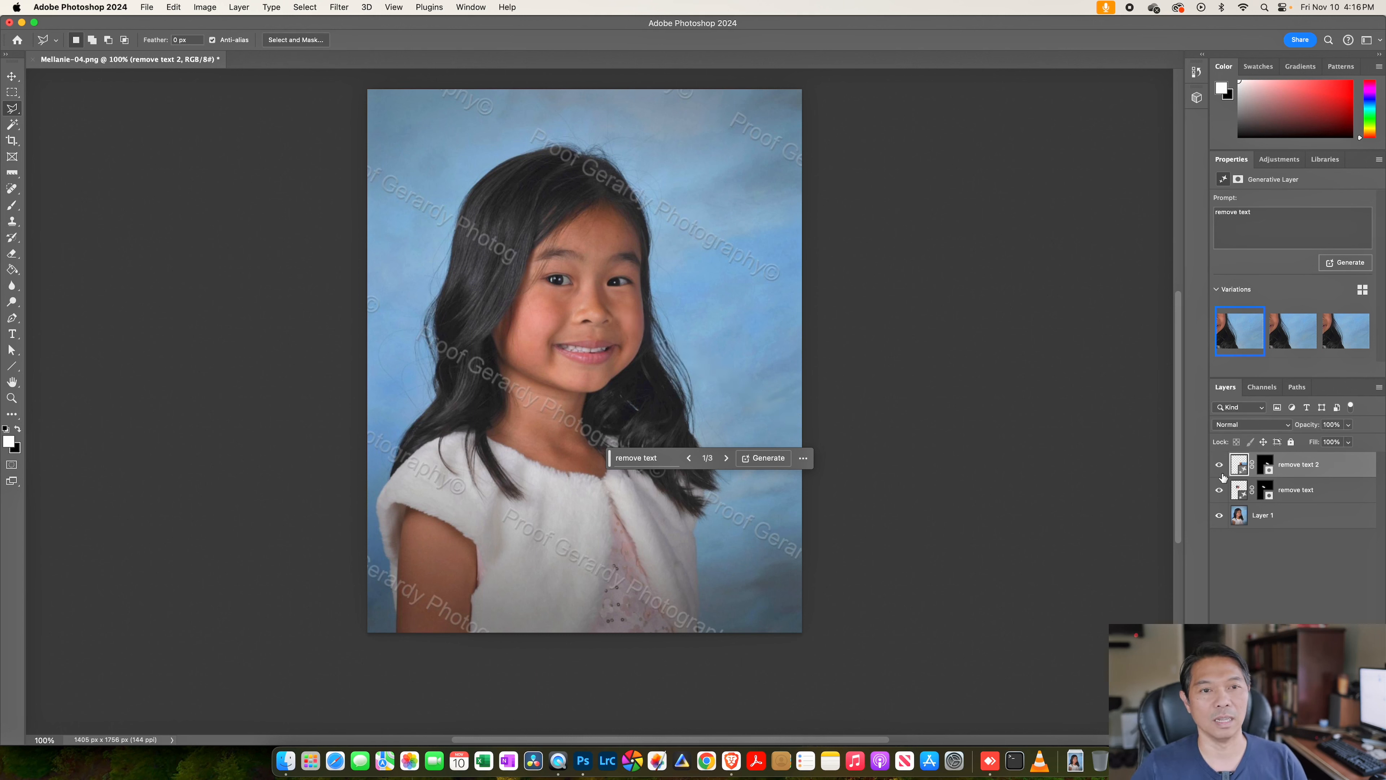